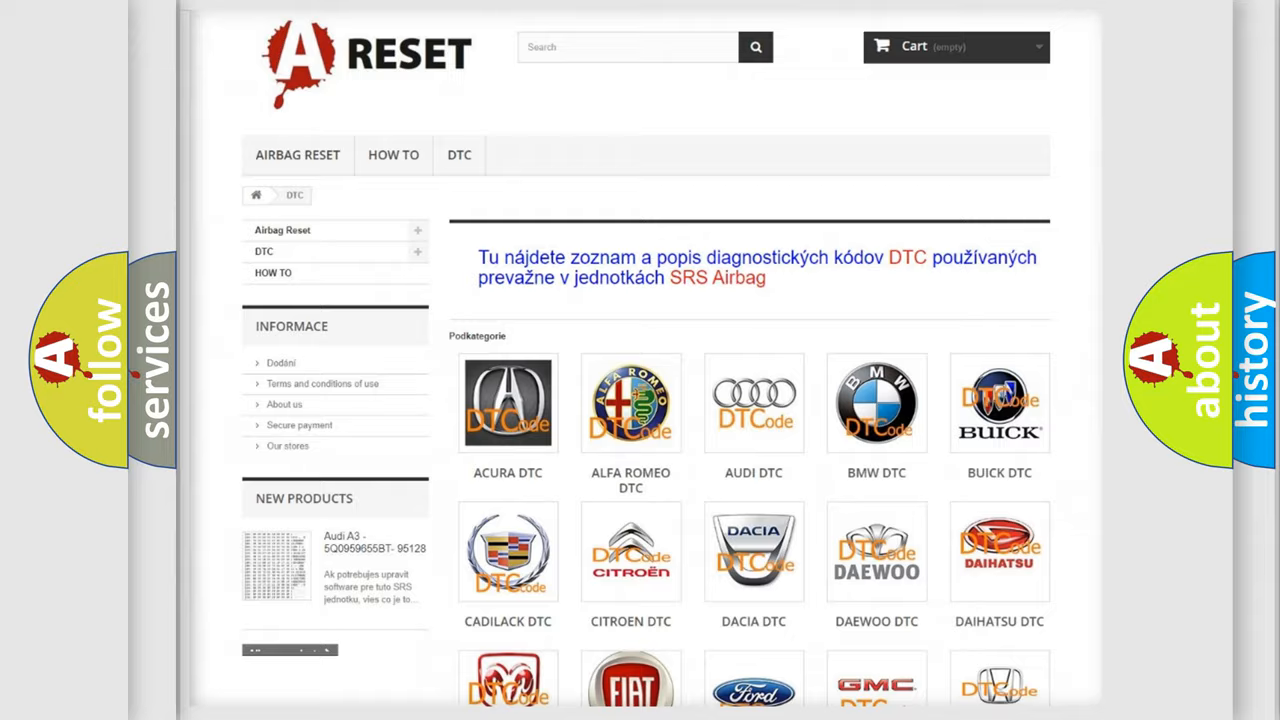
Scroll the DTC brand grid and open the Lincoln DTC tile.
{"action": "scroll", "scroll_direction": "down", "scroll_amount": 3}
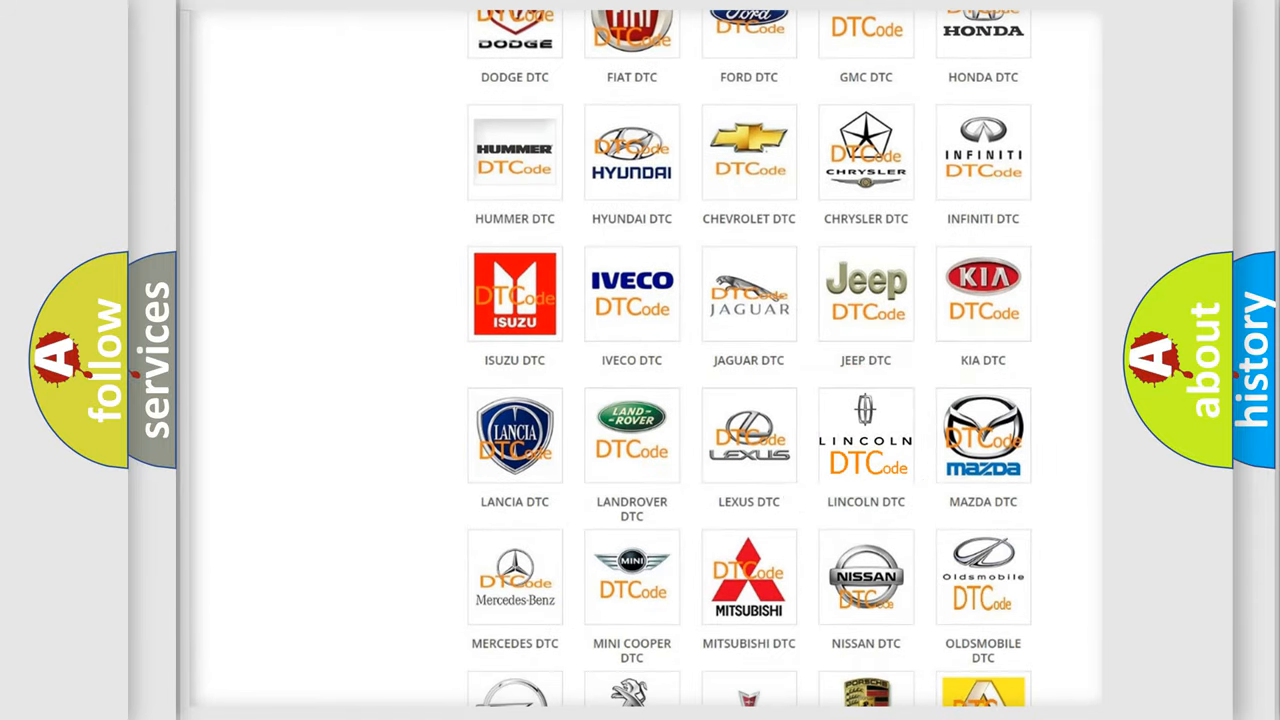
{"action": "left_click", "coordinate": [865, 435]}
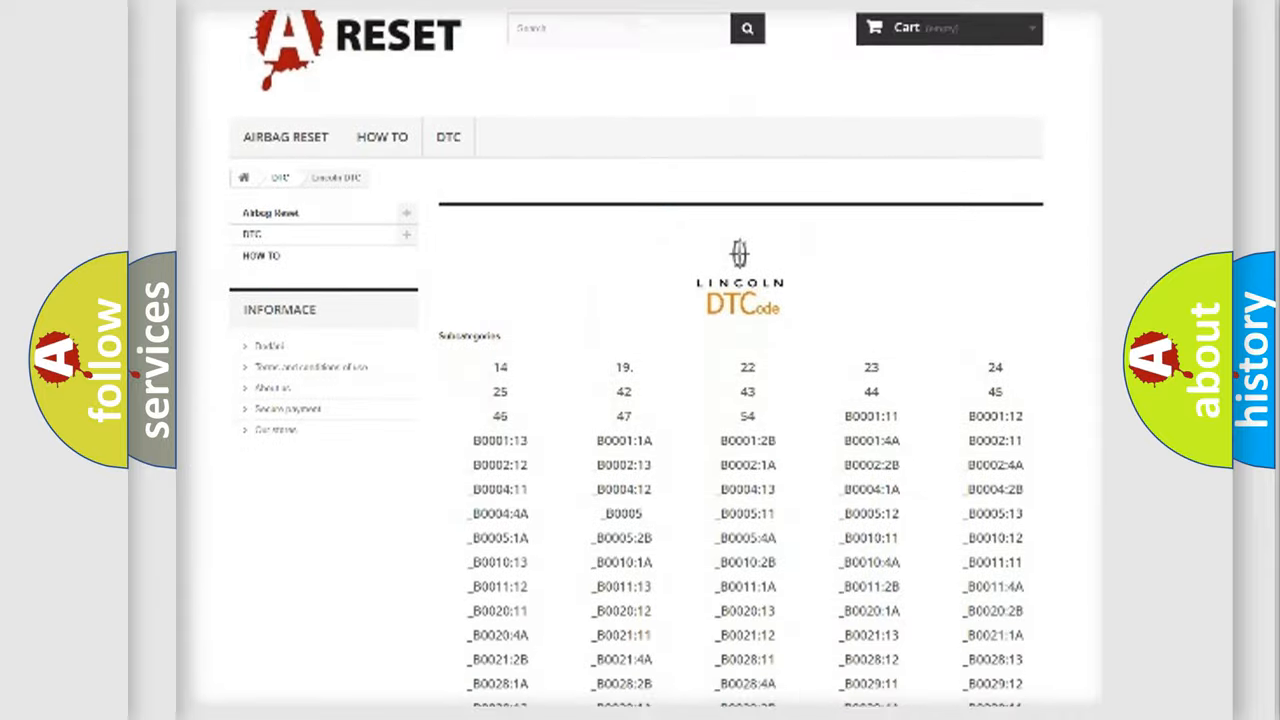
{"action": "scroll", "scroll_direction": "down", "scroll_amount": 3}
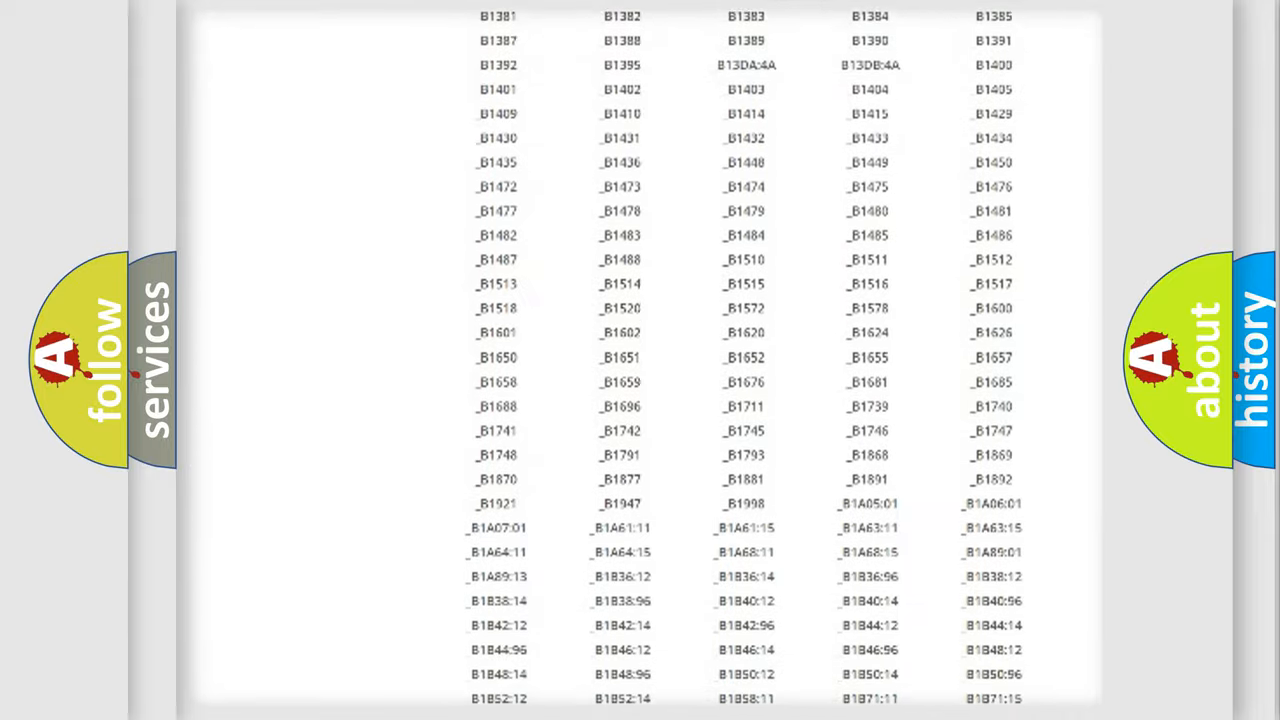
{"action": "scroll", "scroll_direction": "up", "scroll_amount": 3}
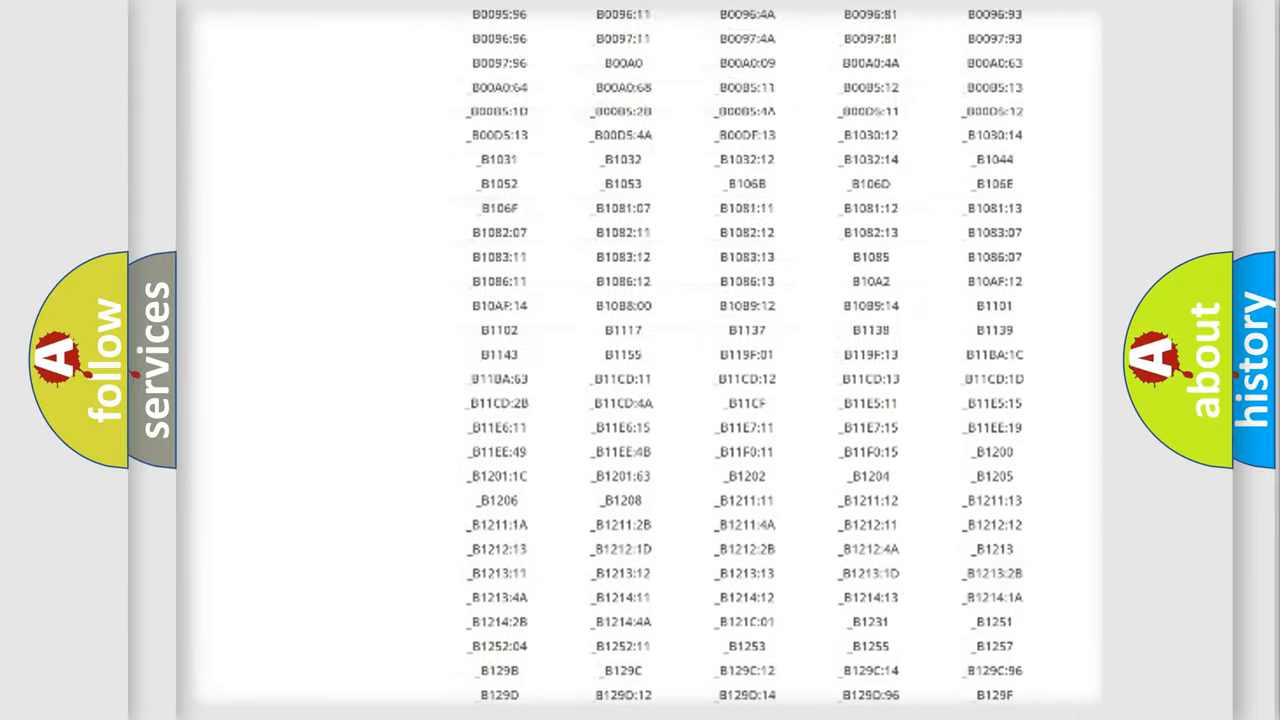
{"action": "scroll", "scroll_direction": "up", "scroll_amount": 3}
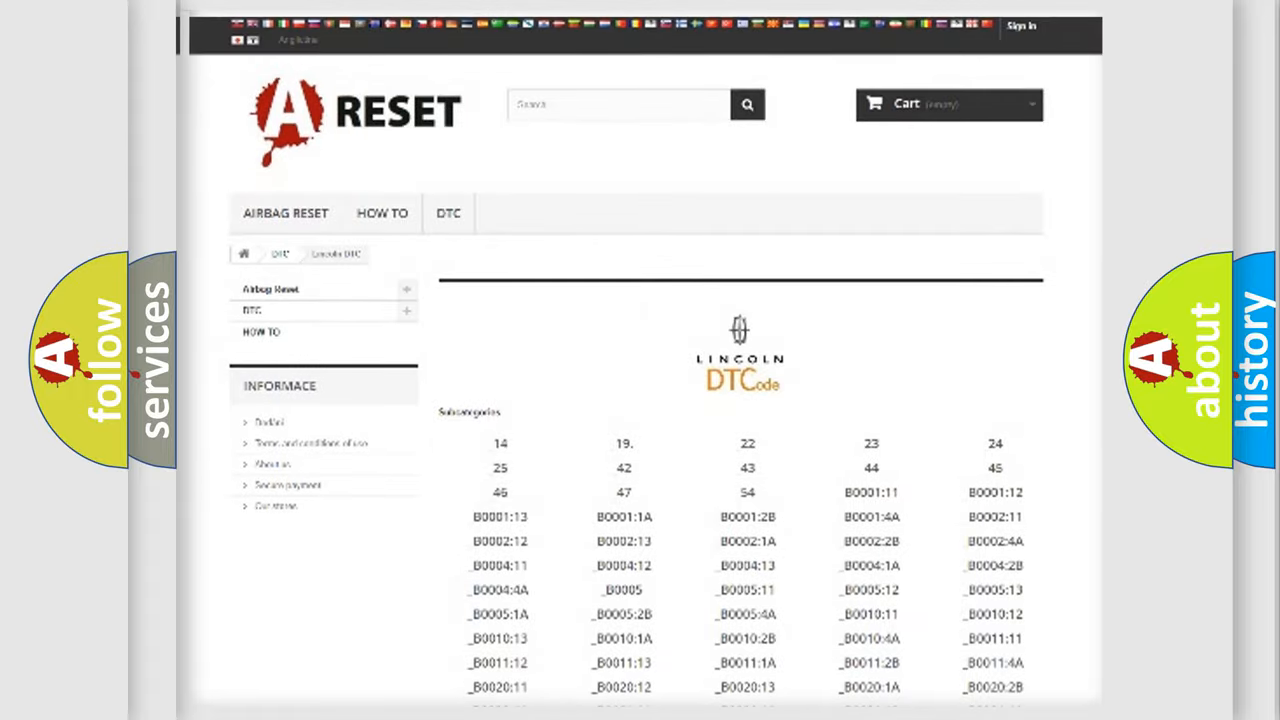